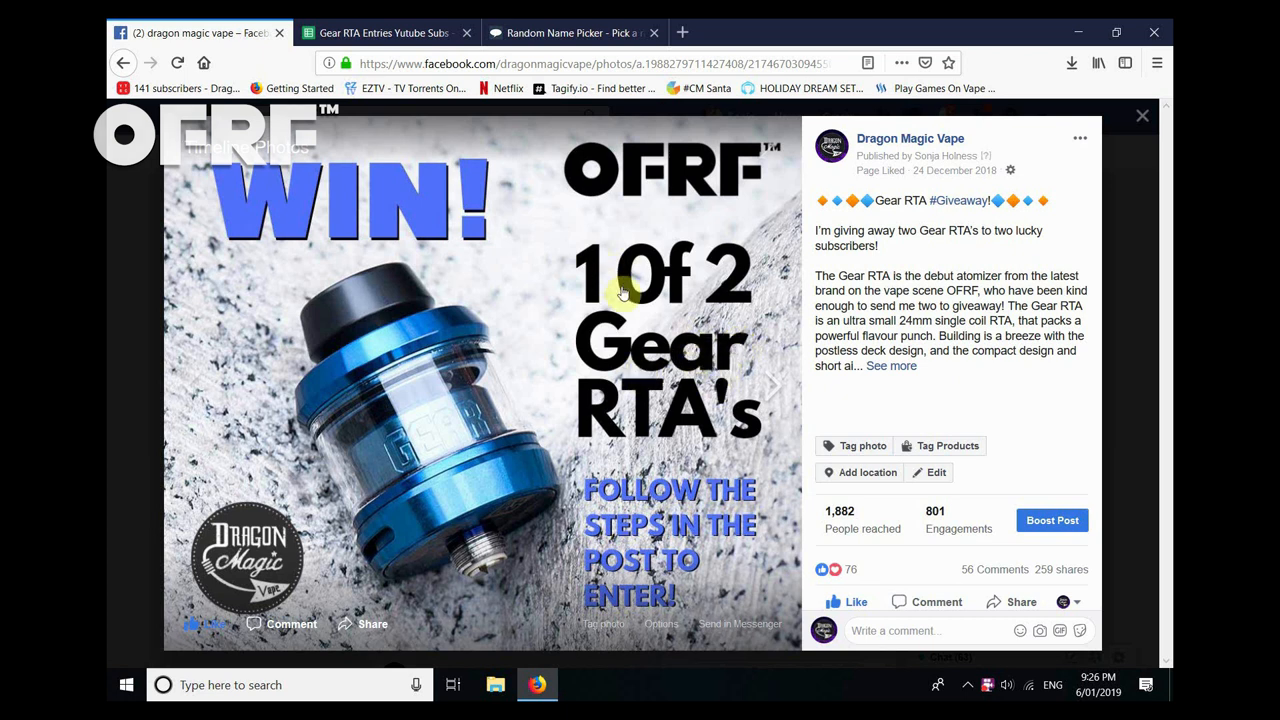
# Switch to the Gear RTA Entries Google Sheets tab listing the 62 entrant names
pyautogui.click(384, 32)
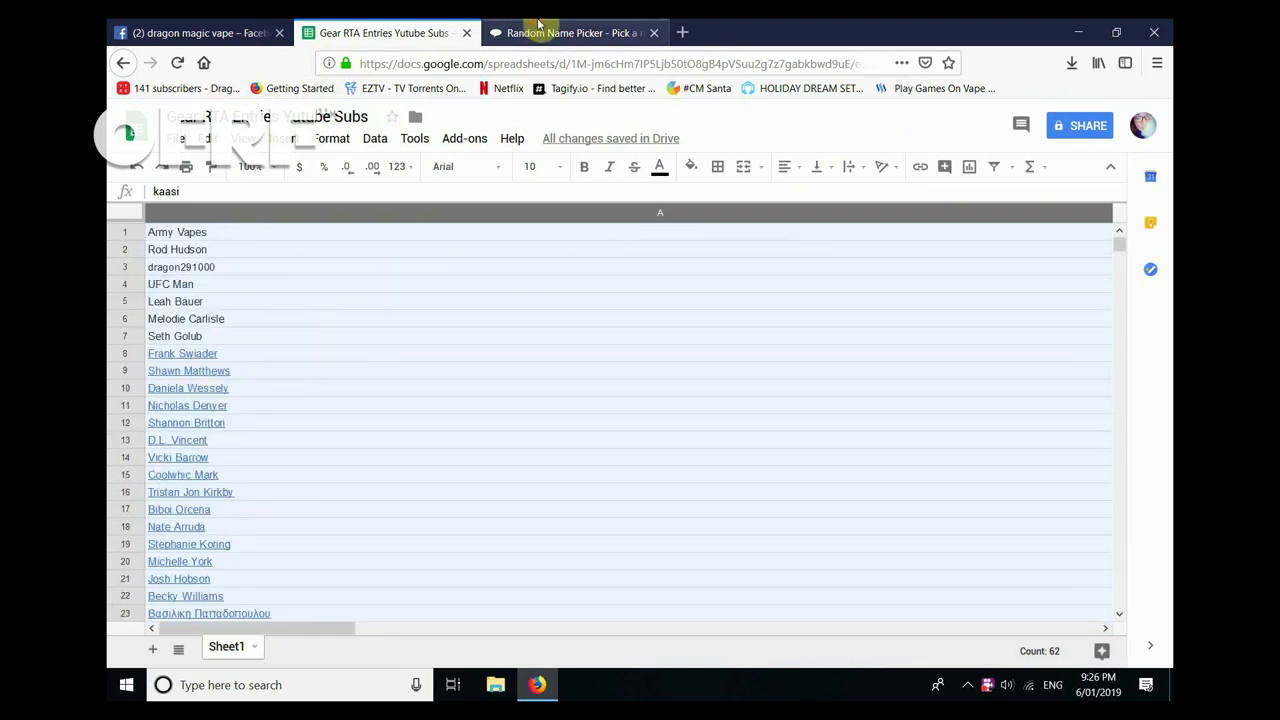
# Start the Random Name Picker draw from step 2 on commentpicker.com
pyautogui.click(570, 32)
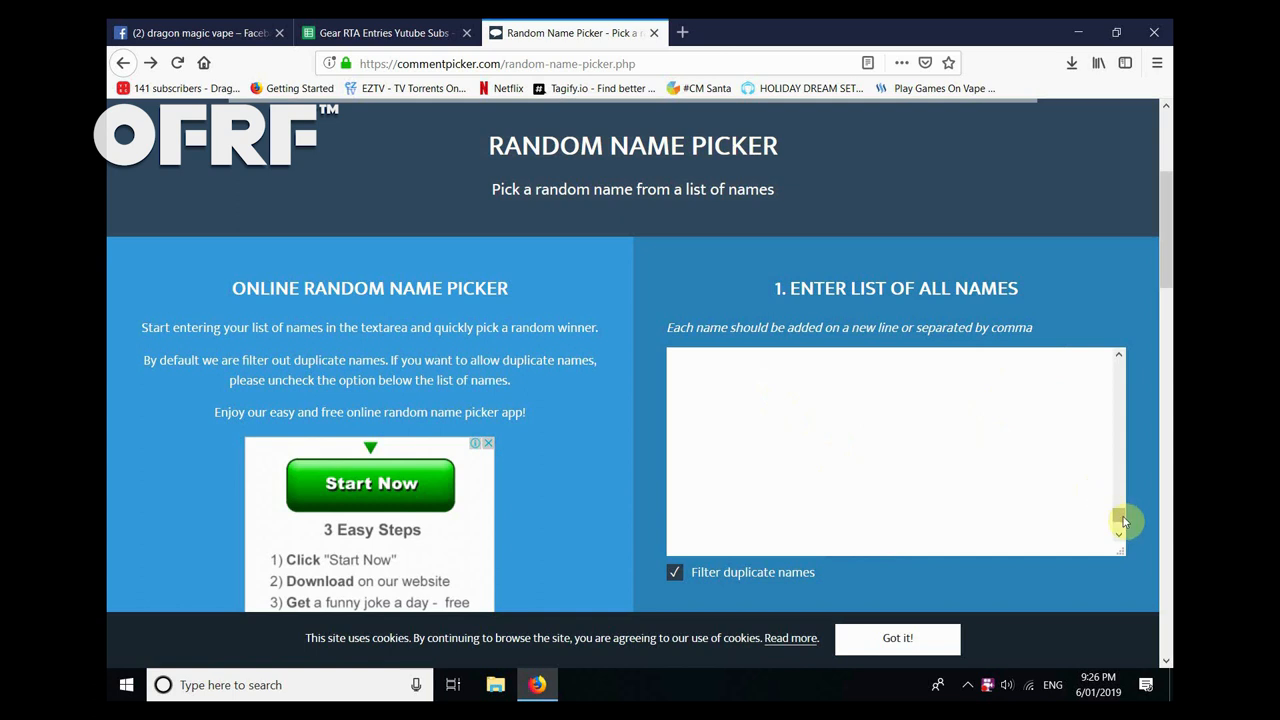
pyautogui.scroll(-3)
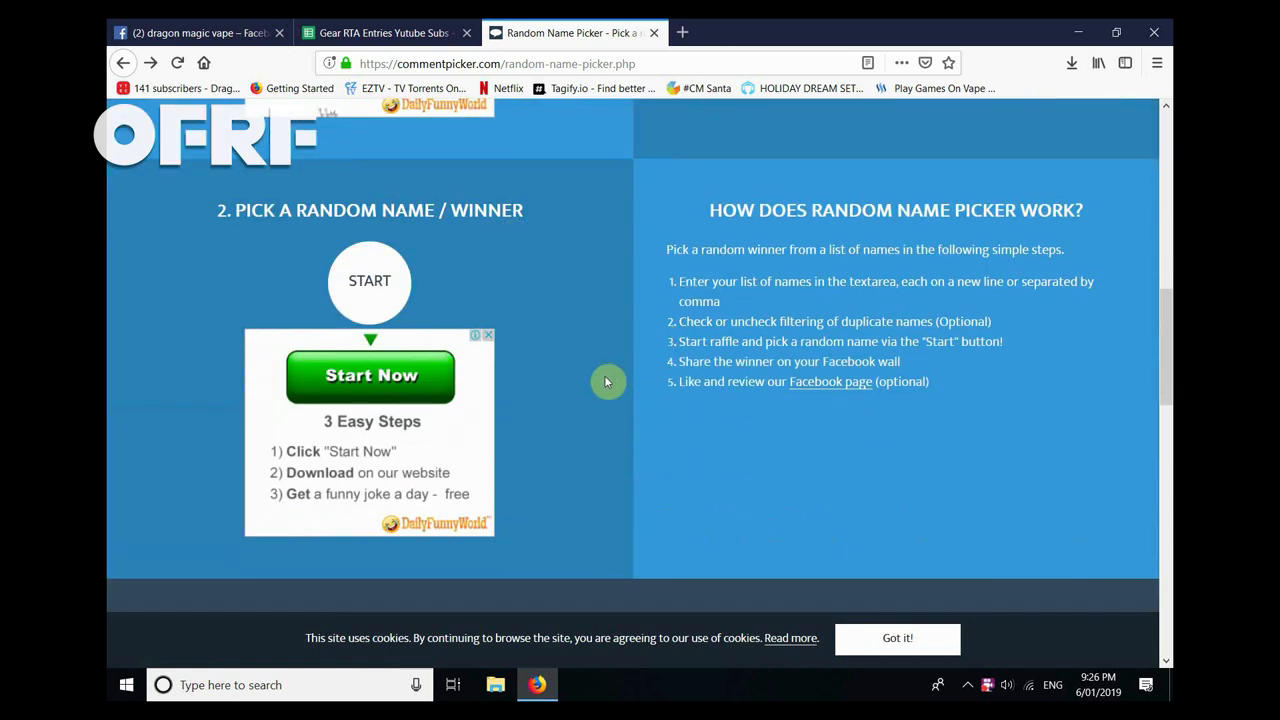
pyautogui.click(368, 280)
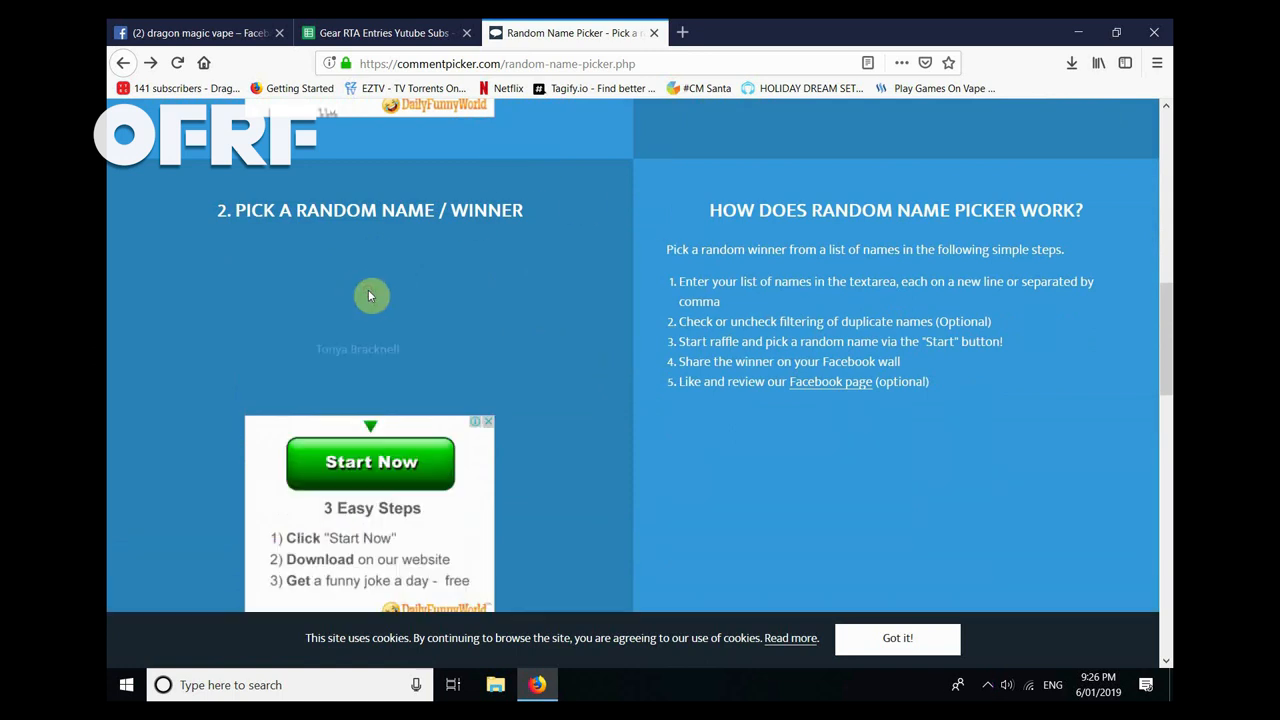
pyautogui.click(372, 296)
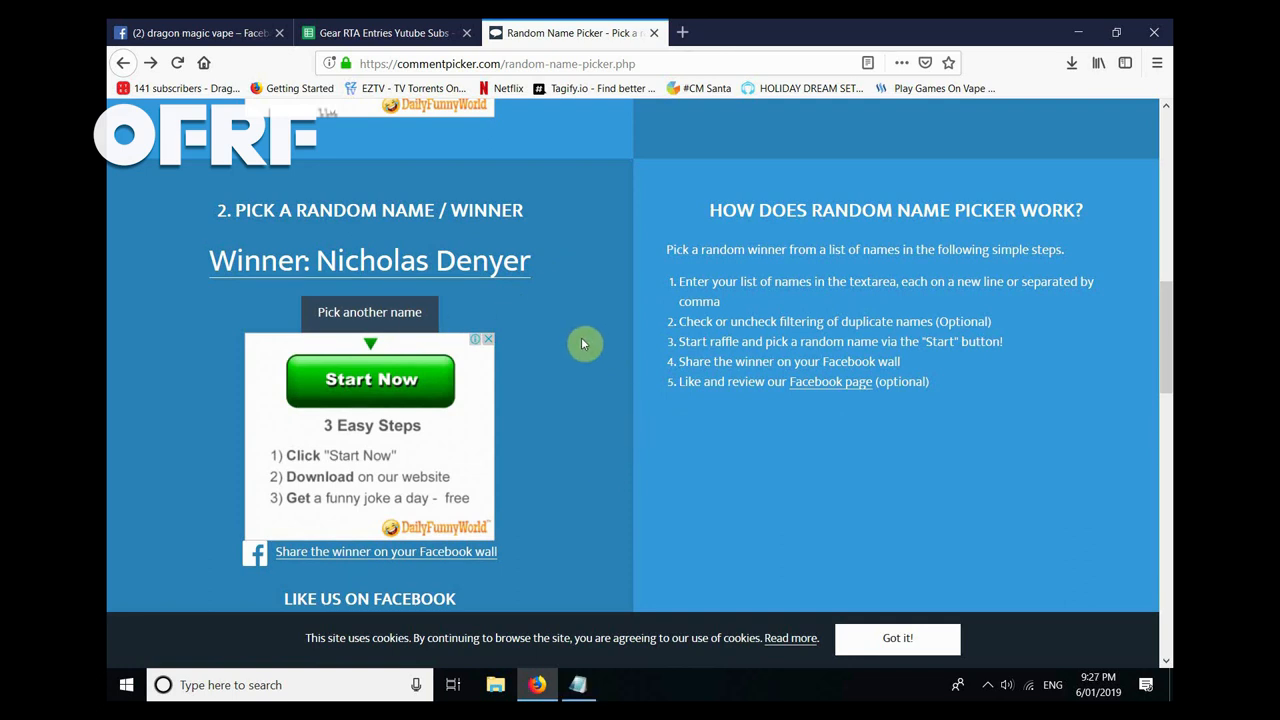
pyautogui.moveTo(528, 372)
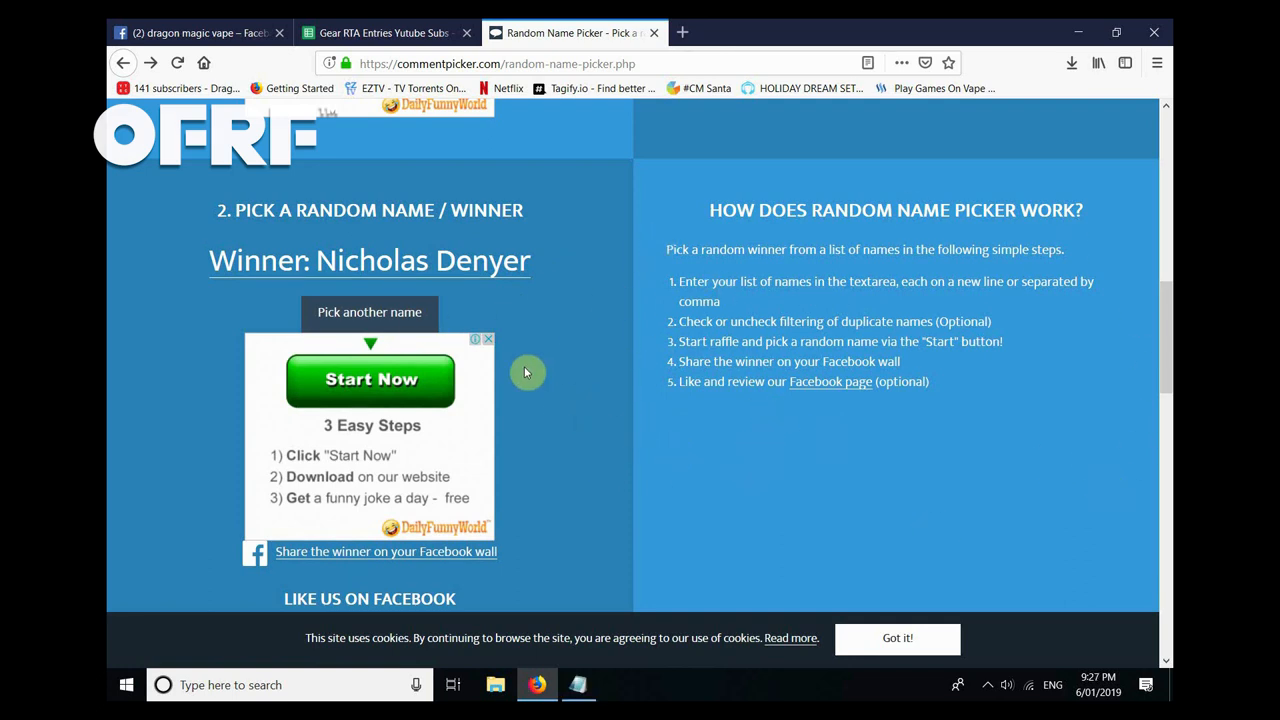
pyautogui.moveTo(596, 390)
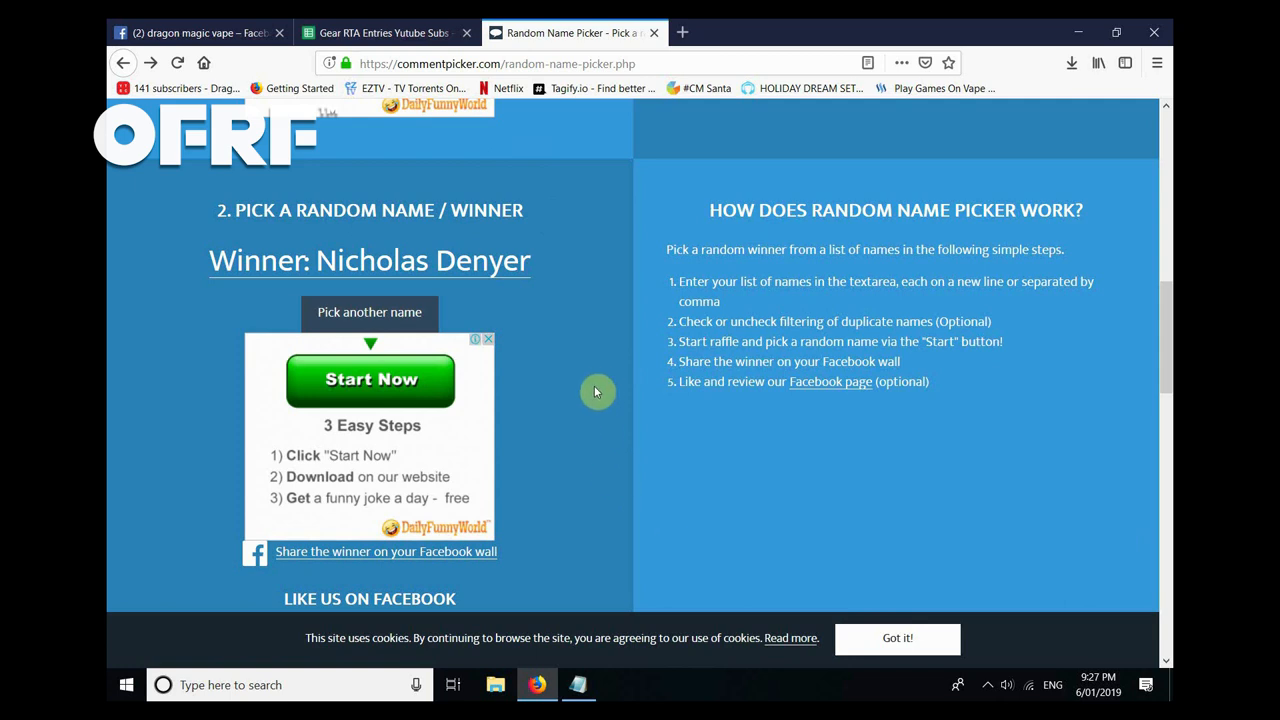
pyautogui.moveTo(592, 408)
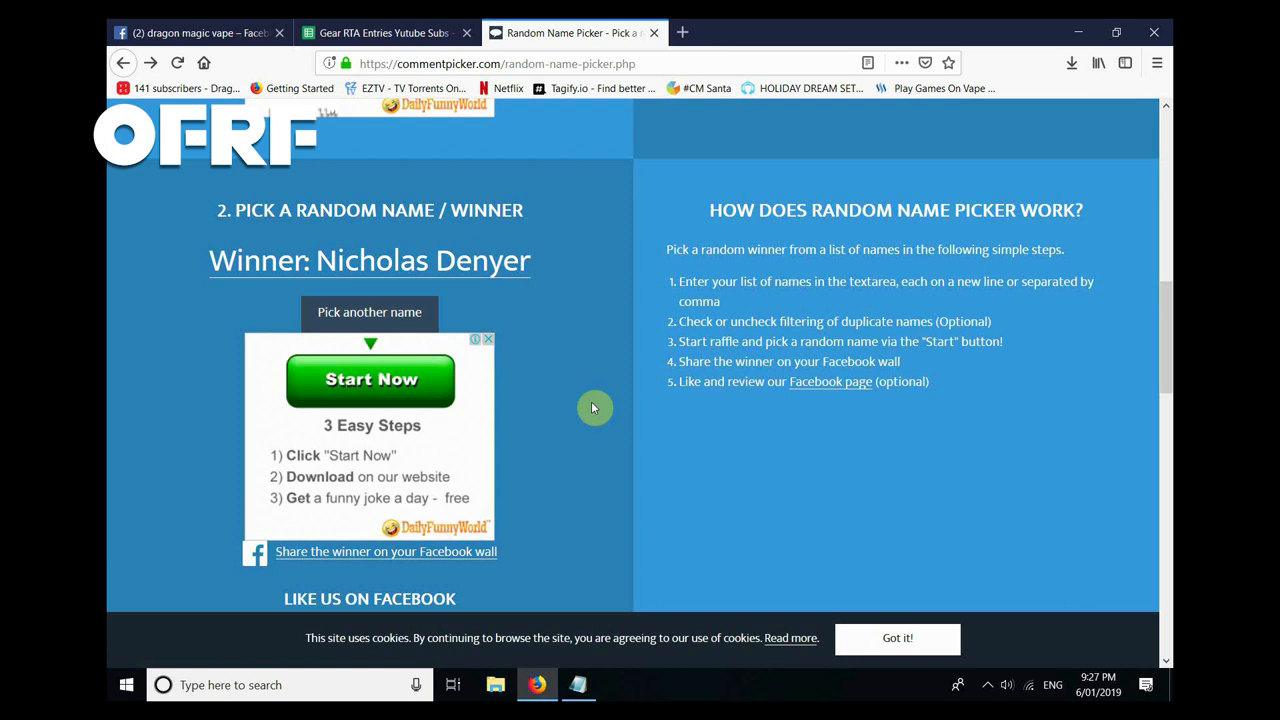
pyautogui.moveTo(836, 528)
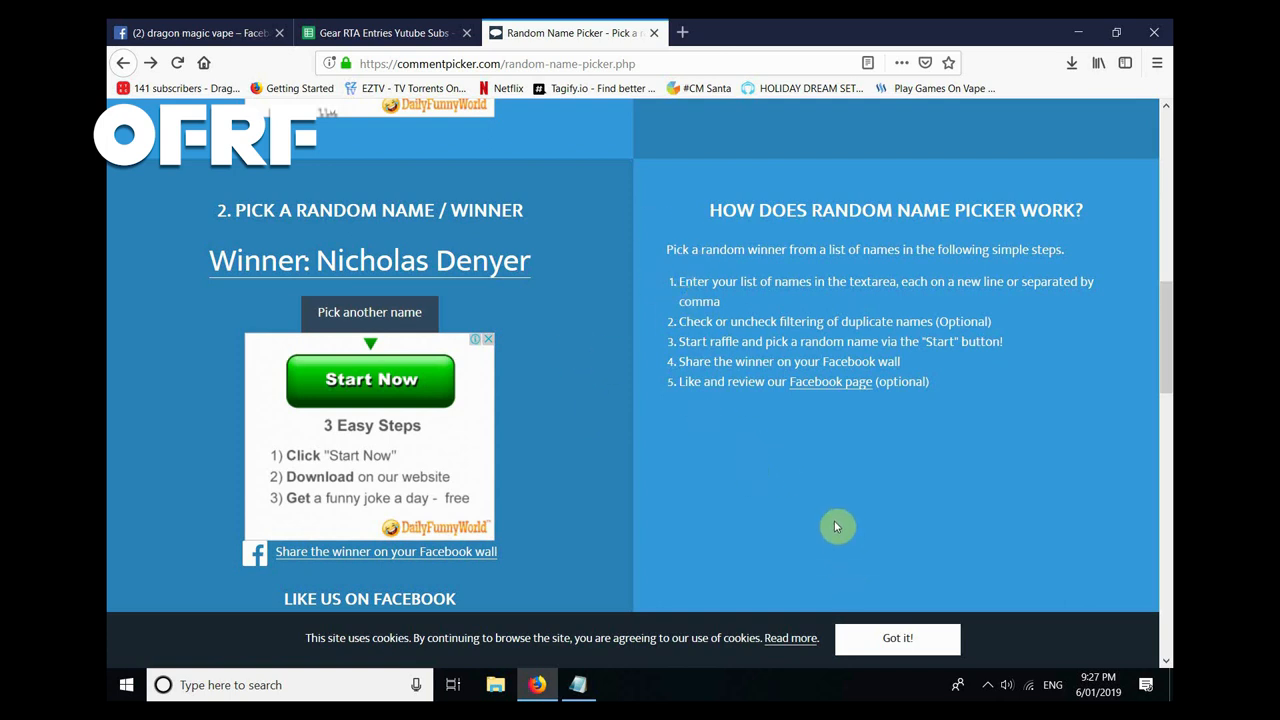
pyautogui.moveTo(536, 380)
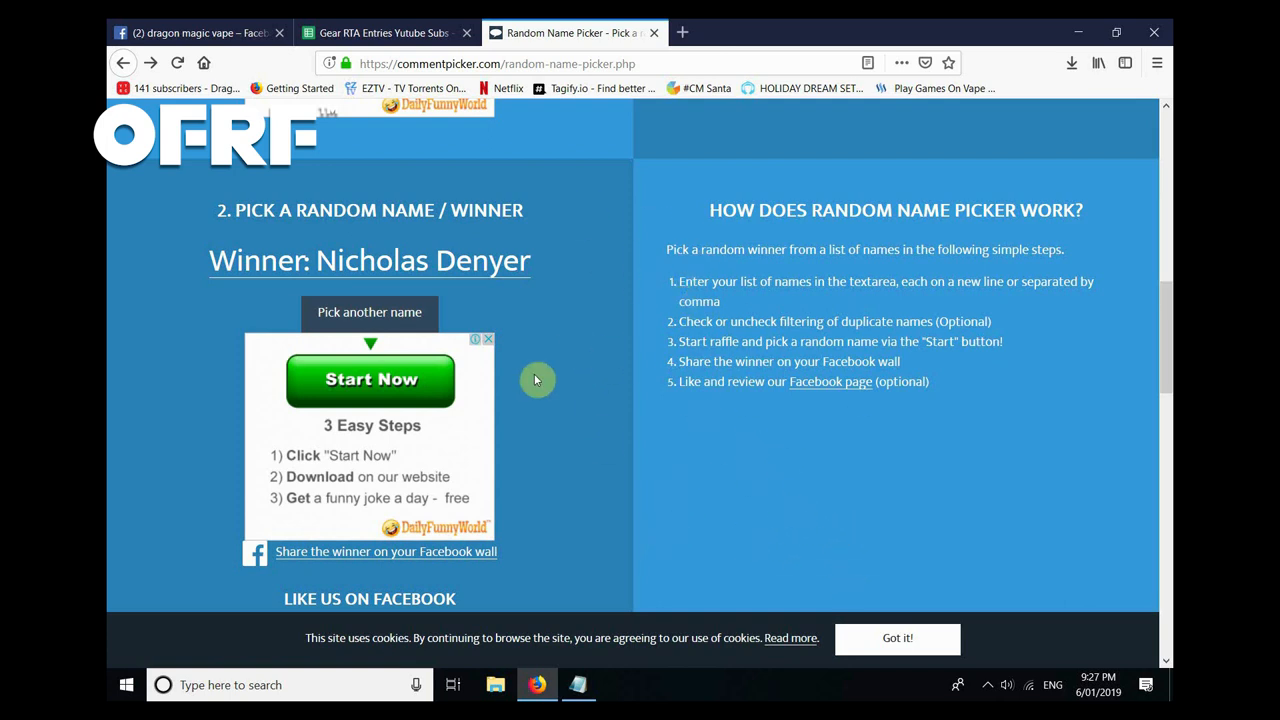
pyautogui.click(368, 312)
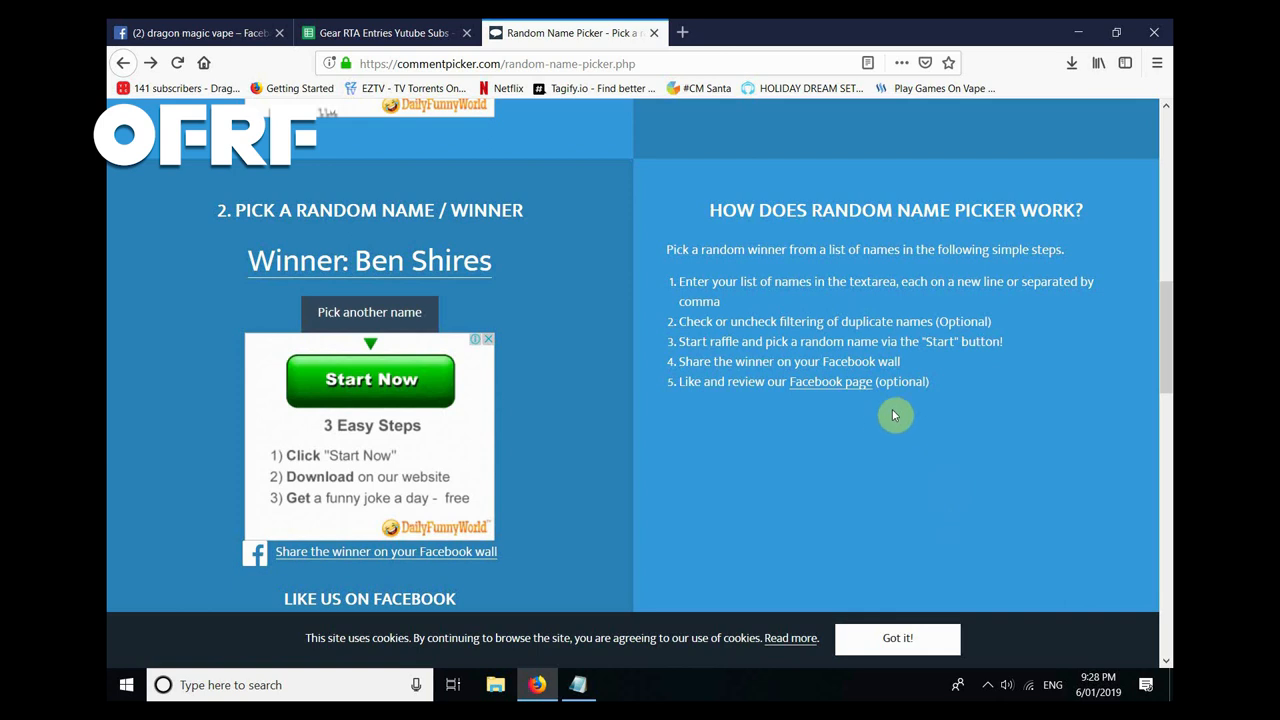
pyautogui.moveTo(664, 512)
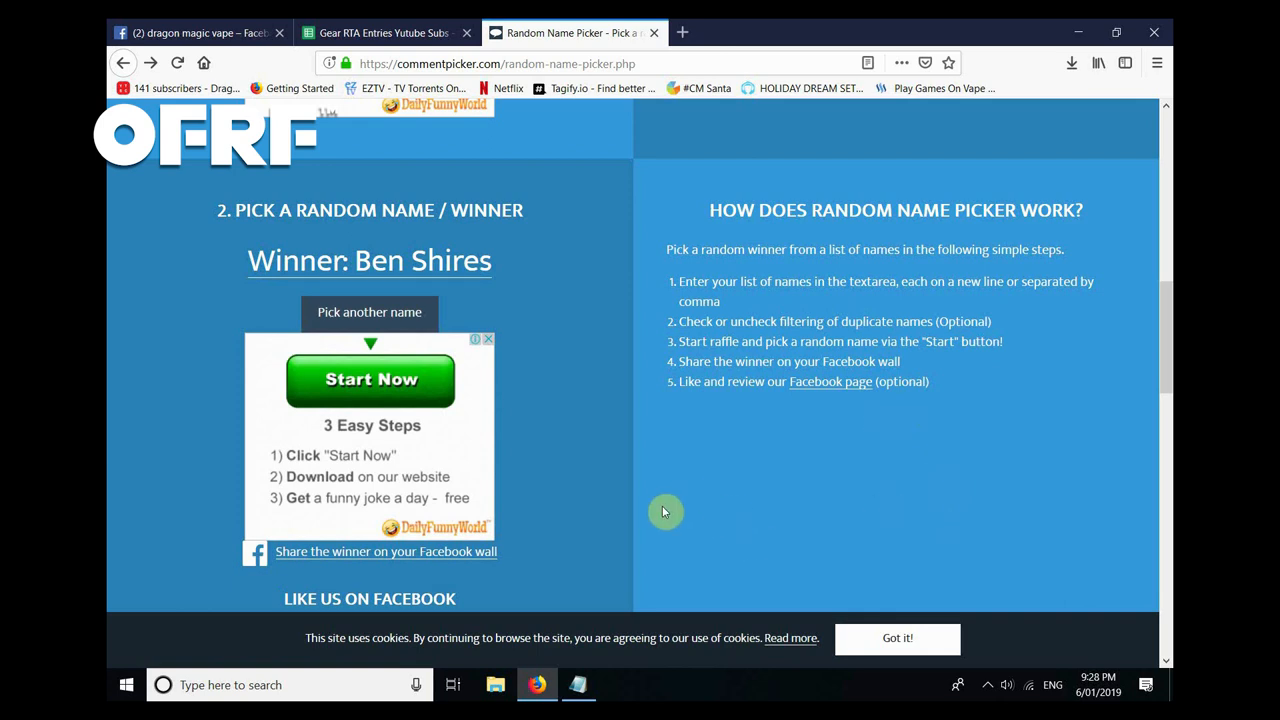
pyautogui.moveTo(780, 516)
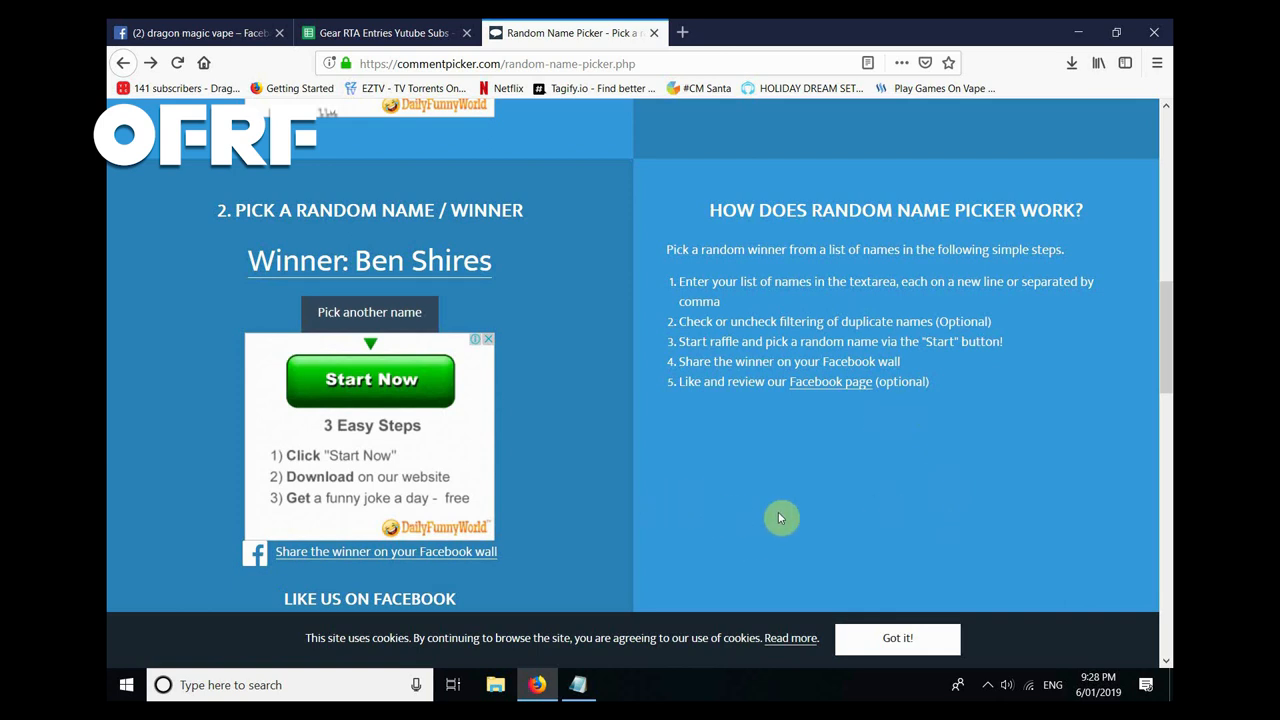
pyautogui.moveTo(578, 412)
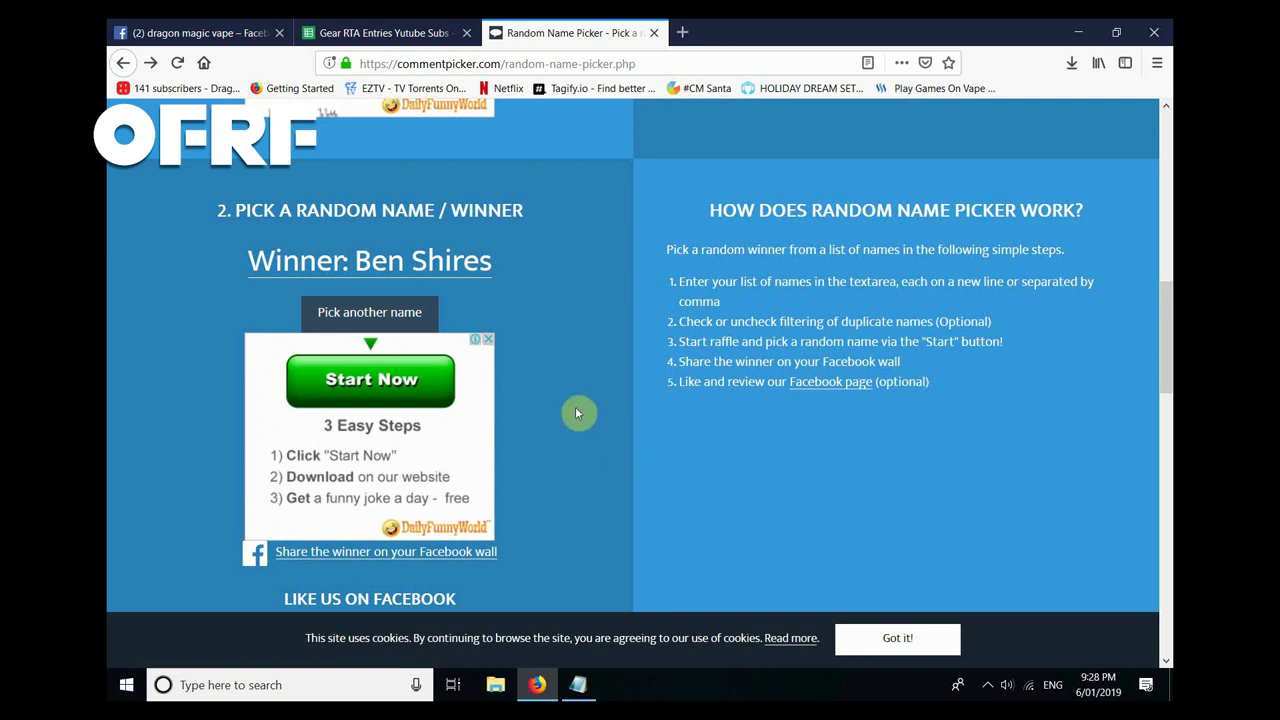